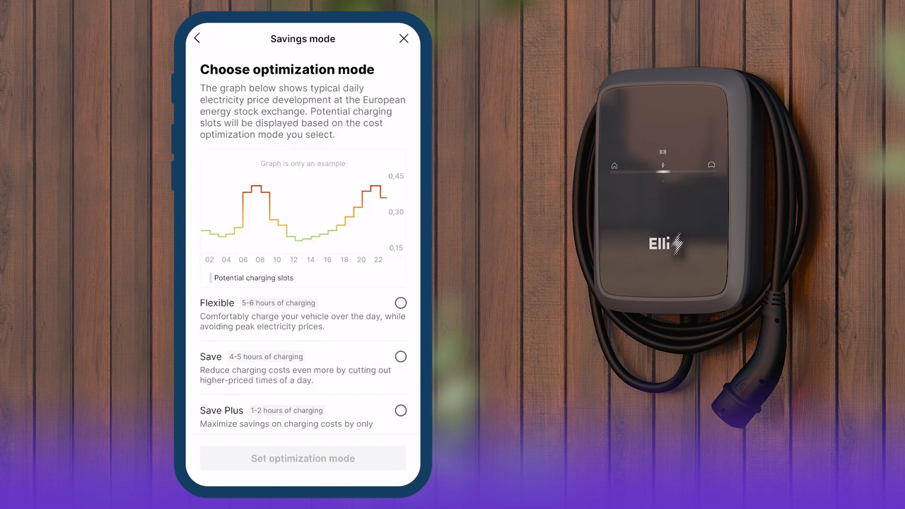
Step: Scroll past the savings mode choices and start signing in from the welcome screen
{"action": "scroll", "scroll_direction": "down", "scroll_amount": 3}
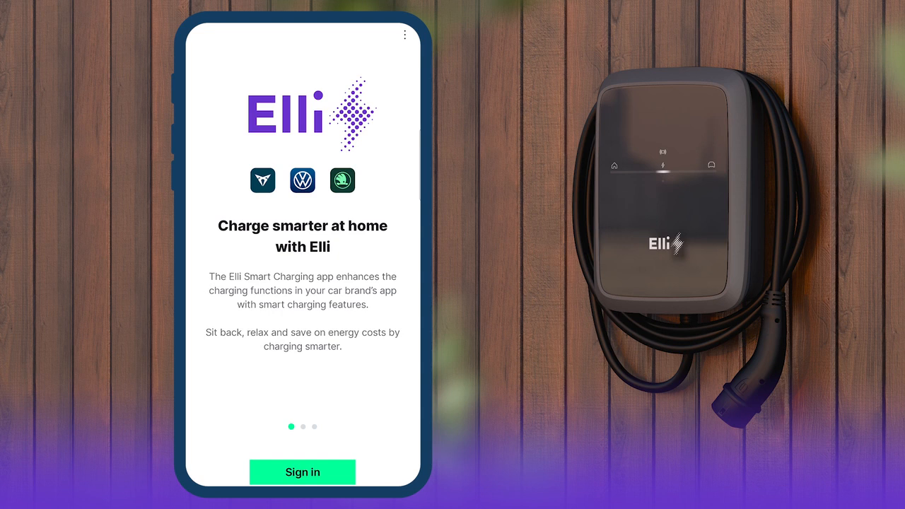
{"action": "left_click", "coordinate": [302, 472]}
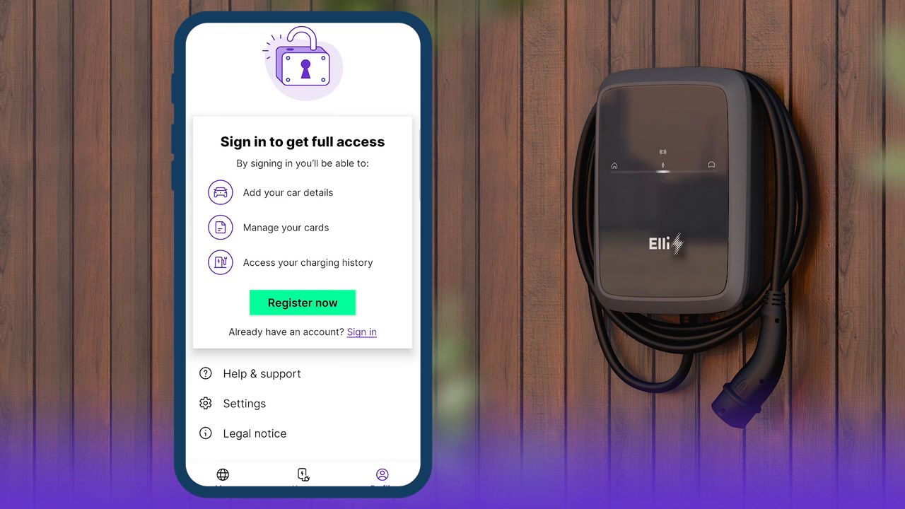
Step: Register a new account with email and password, accepting the Terms of Use
{"action": "left_click", "coordinate": [303, 303]}
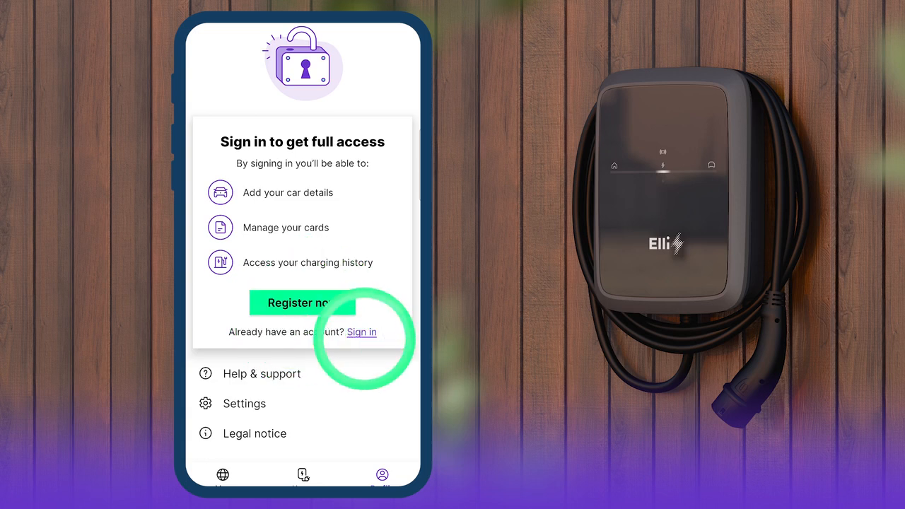
{"action": "left_click", "coordinate": [362, 332]}
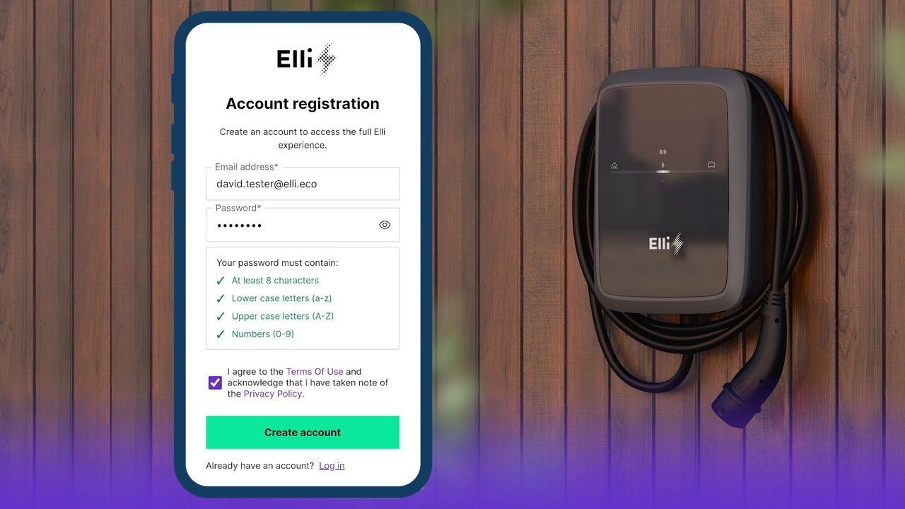
{"action": "left_click", "coordinate": [302, 433]}
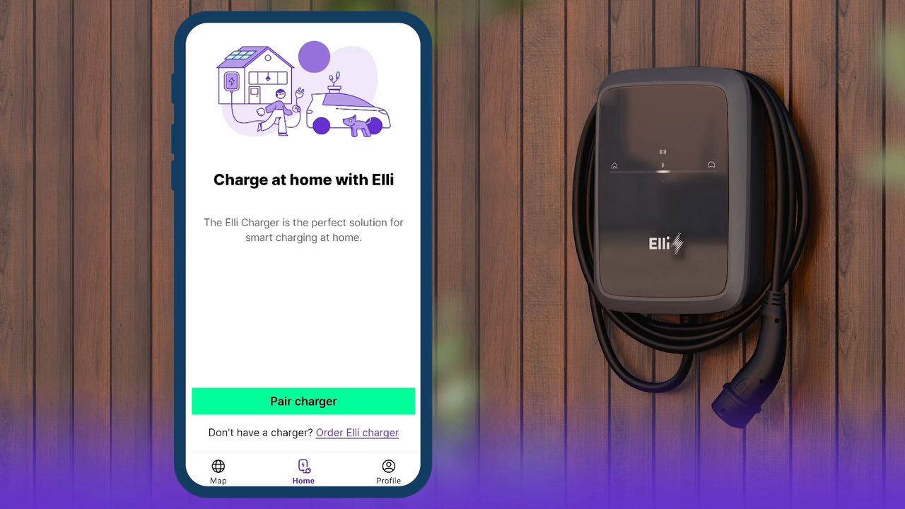
Step: Pair an Elli Charger 2 and give it the nickname Wallboxi
{"action": "left_click", "coordinate": [304, 401]}
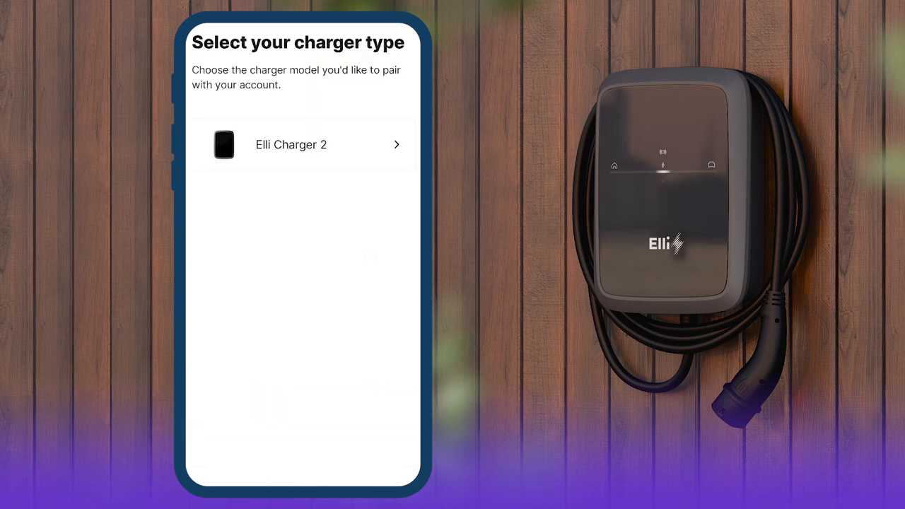
{"action": "left_click", "coordinate": [304, 144]}
{"action": "type", "text": "Wal"}
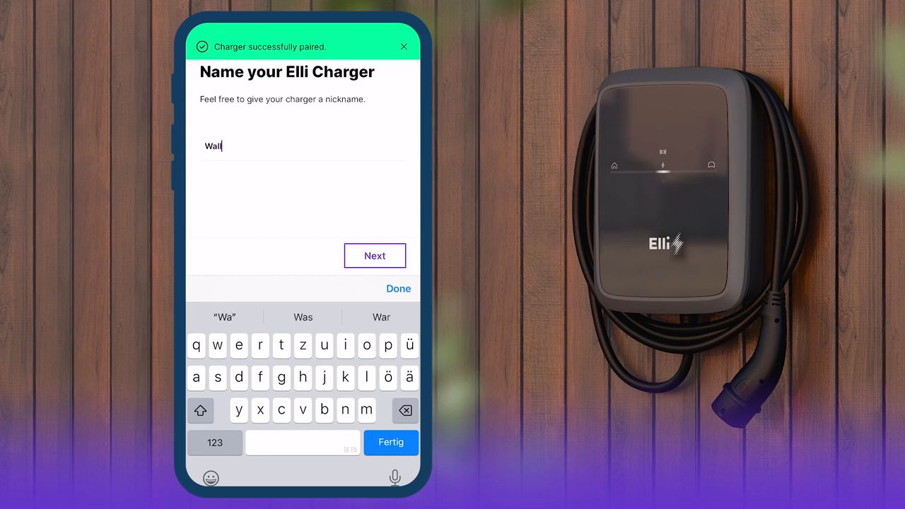
{"action": "type", "text": "boxi"}
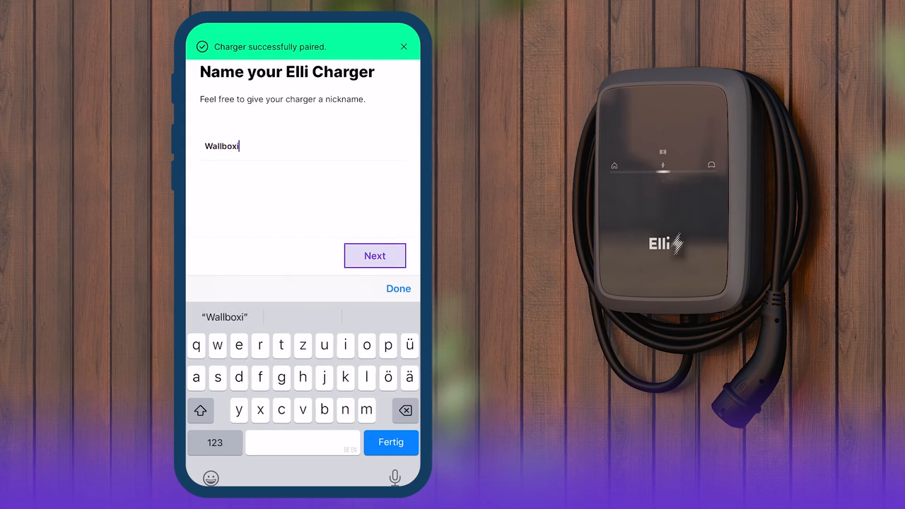
{"action": "left_click", "coordinate": [375, 256]}
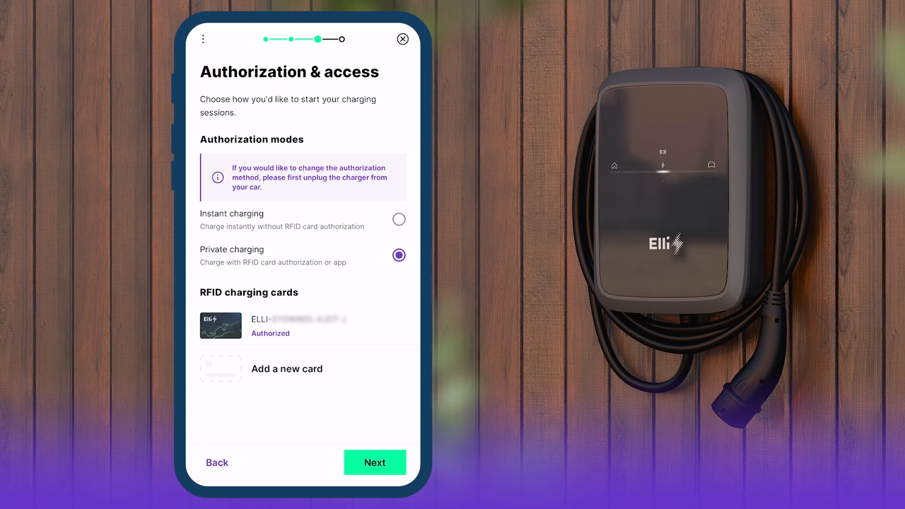
Step: Authorize a new RFID charging card by entering its card ID
{"action": "left_click", "coordinate": [287, 368]}
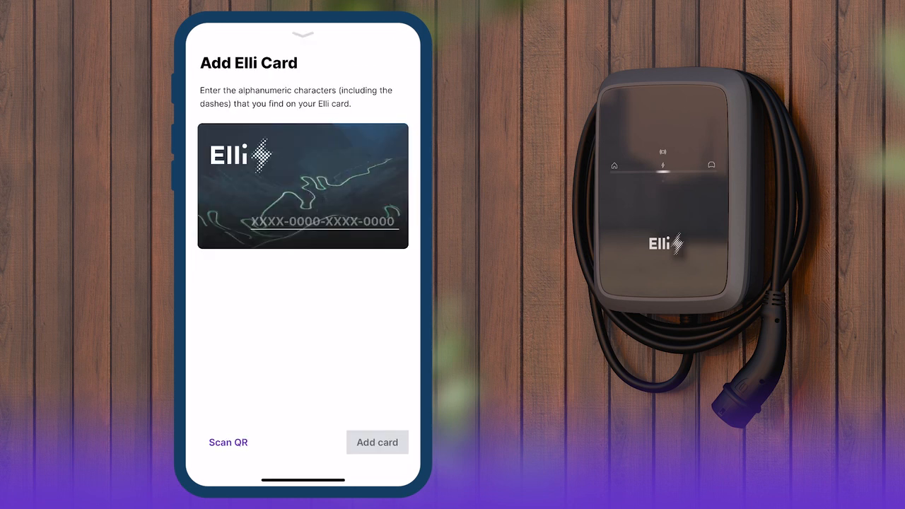
{"action": "left_click", "coordinate": [227, 442]}
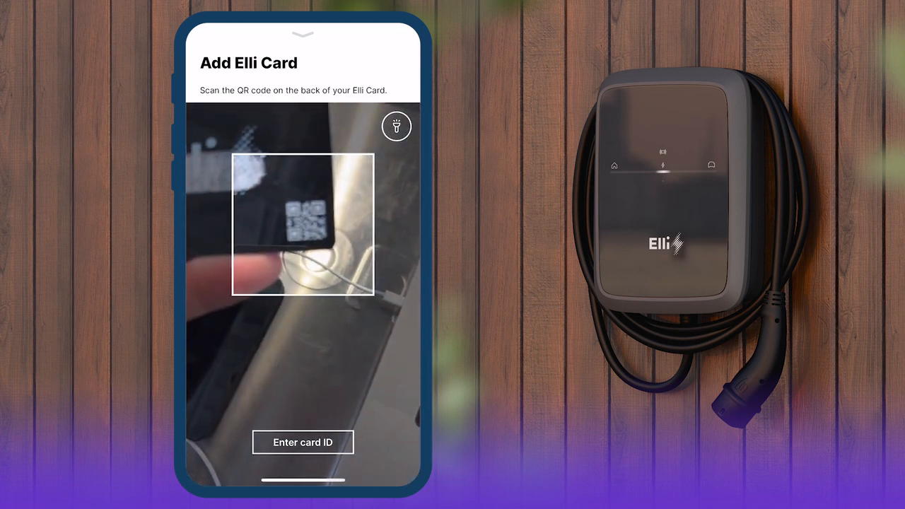
{"action": "left_click", "coordinate": [303, 442]}
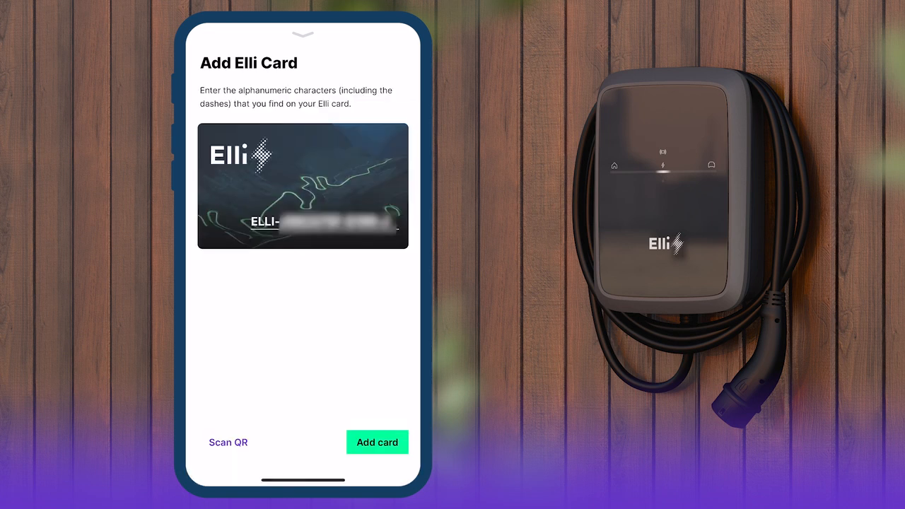
{"action": "left_click", "coordinate": [377, 442]}
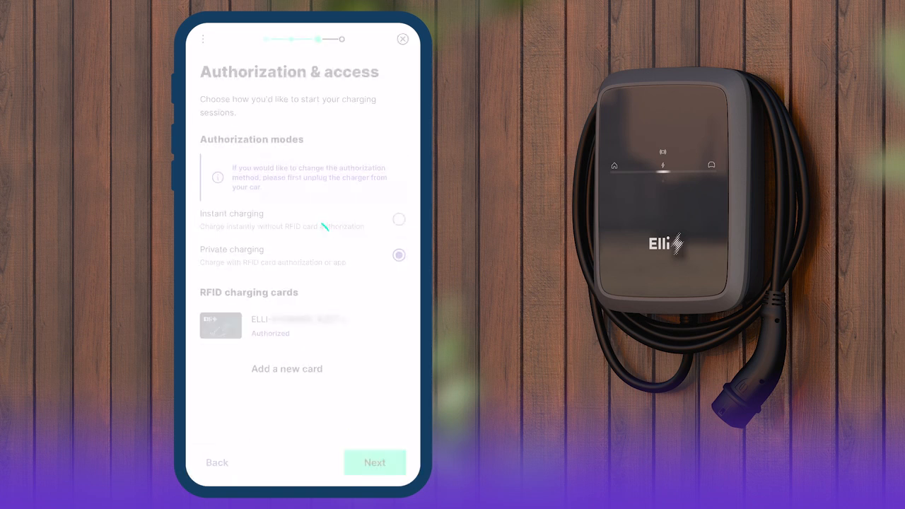
Step: Complete charger setup, leaving automatic software updates switched off
{"action": "left_click", "coordinate": [375, 463]}
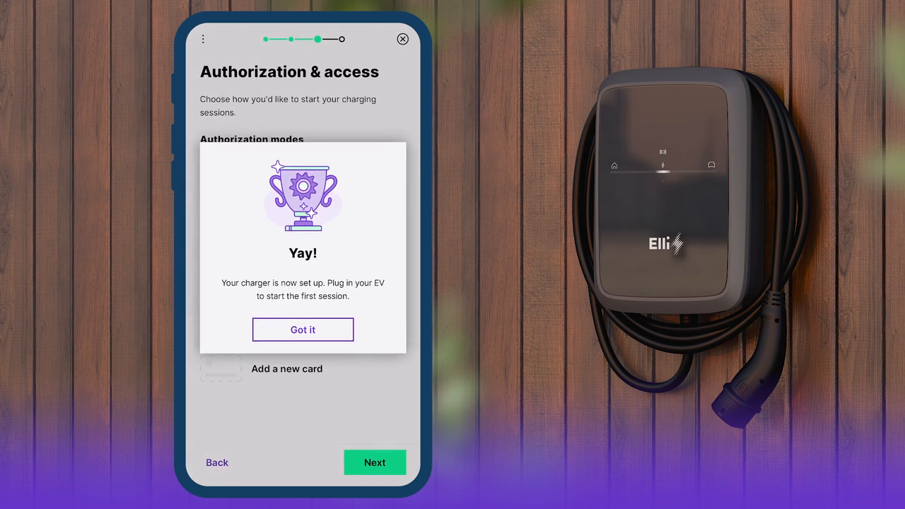
{"action": "left_click", "coordinate": [303, 330]}
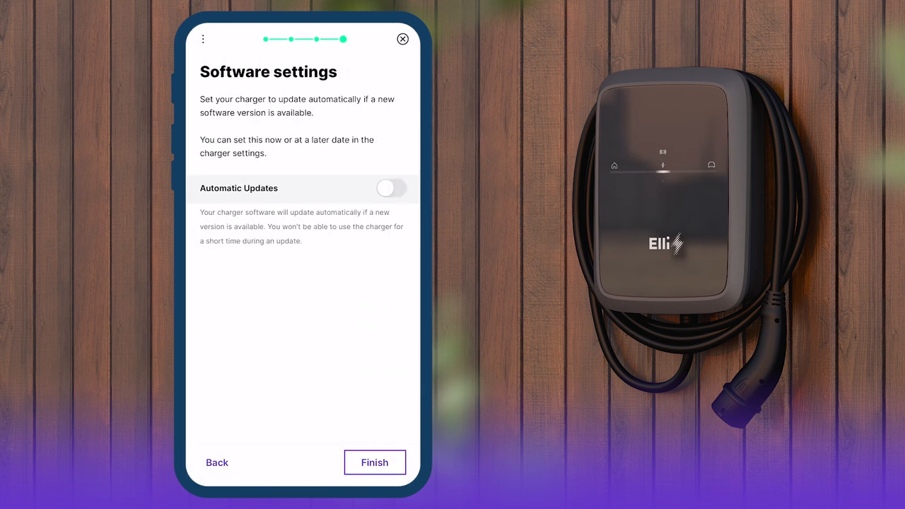
{"action": "left_click", "coordinate": [391, 188]}
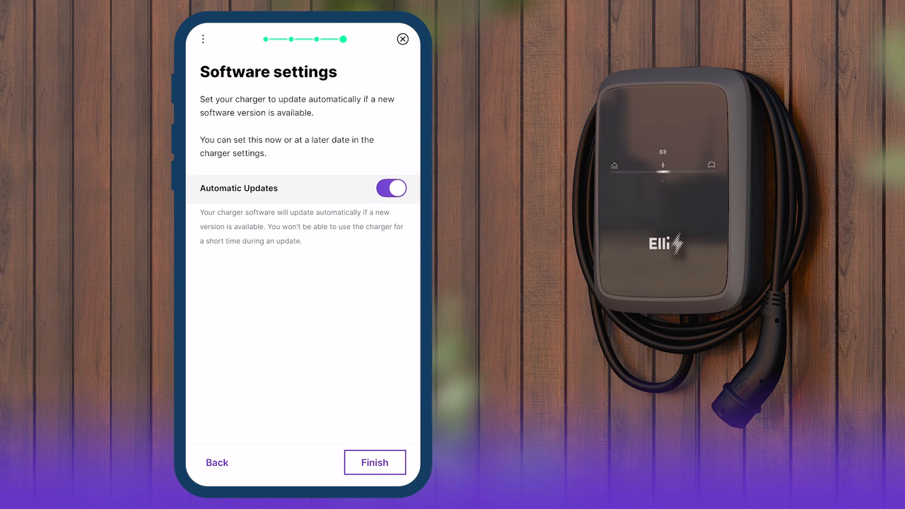
{"action": "left_click", "coordinate": [391, 188]}
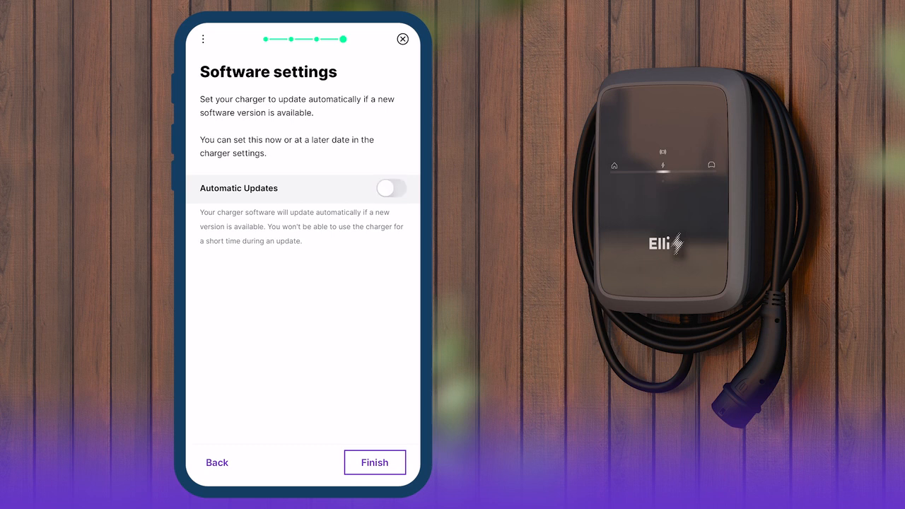
{"action": "left_click", "coordinate": [375, 462]}
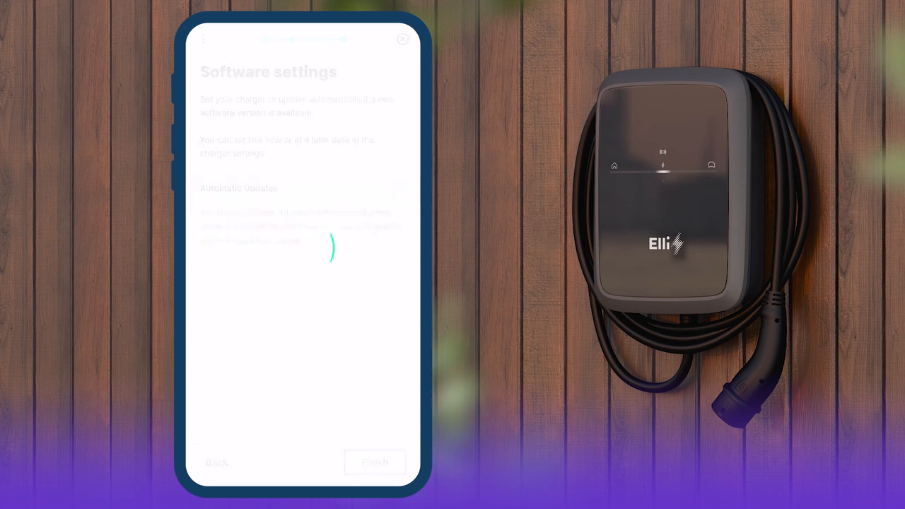
{"action": "left_click", "coordinate": [375, 463]}
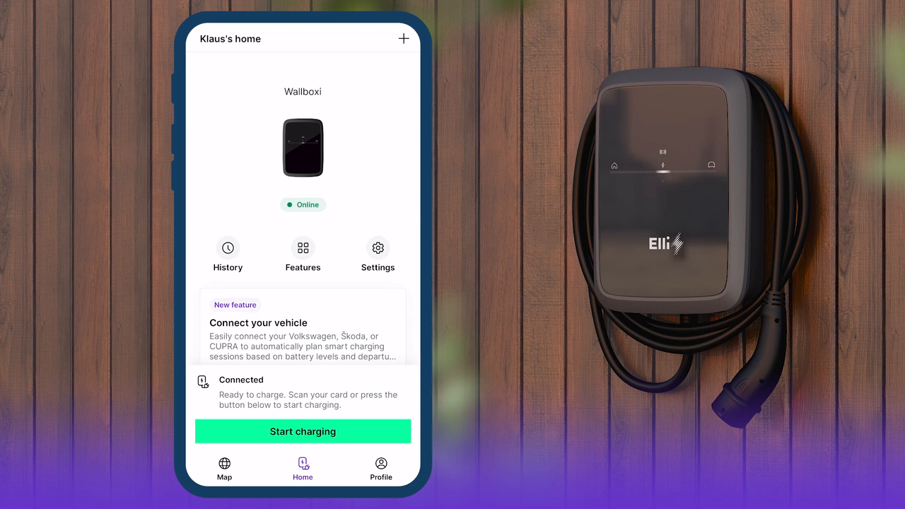
Step: Review a past charge in History and the charger settings, then begin vehicle connection
{"action": "left_click", "coordinate": [228, 255]}
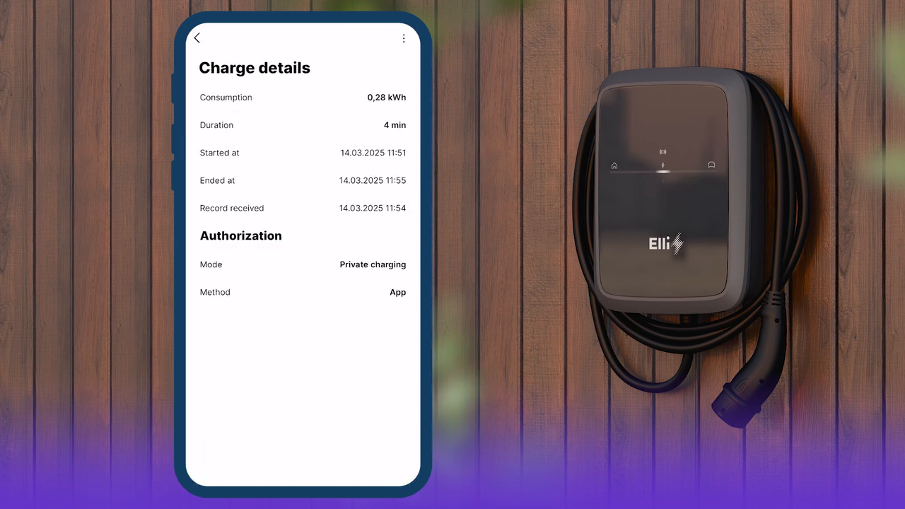
{"action": "left_click", "coordinate": [197, 37]}
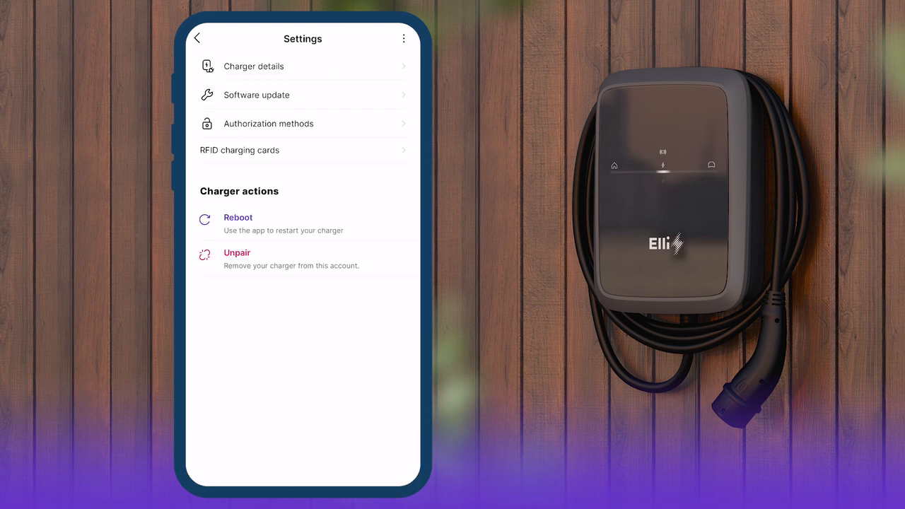
{"action": "left_click", "coordinate": [238, 217]}
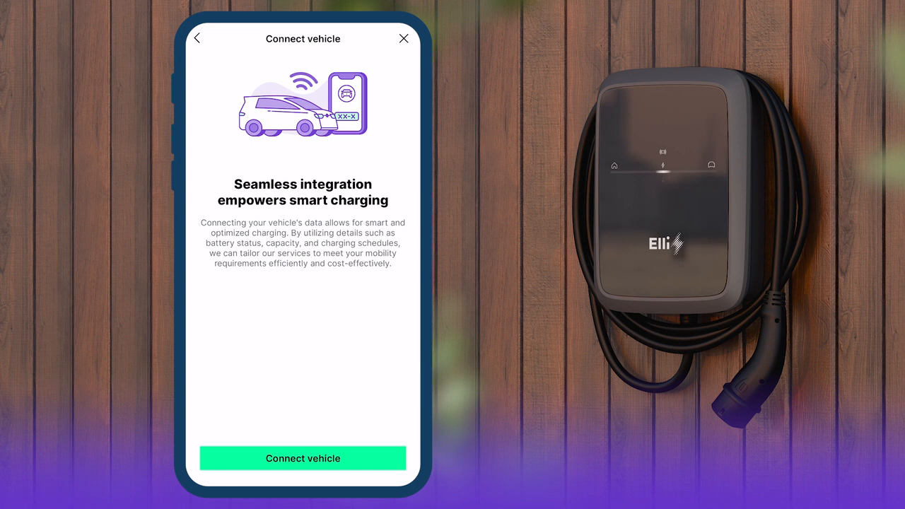
Step: Connect a Volkswagen ID 7 with the Home charging profile after acknowledging data sharing
{"action": "left_click", "coordinate": [302, 458]}
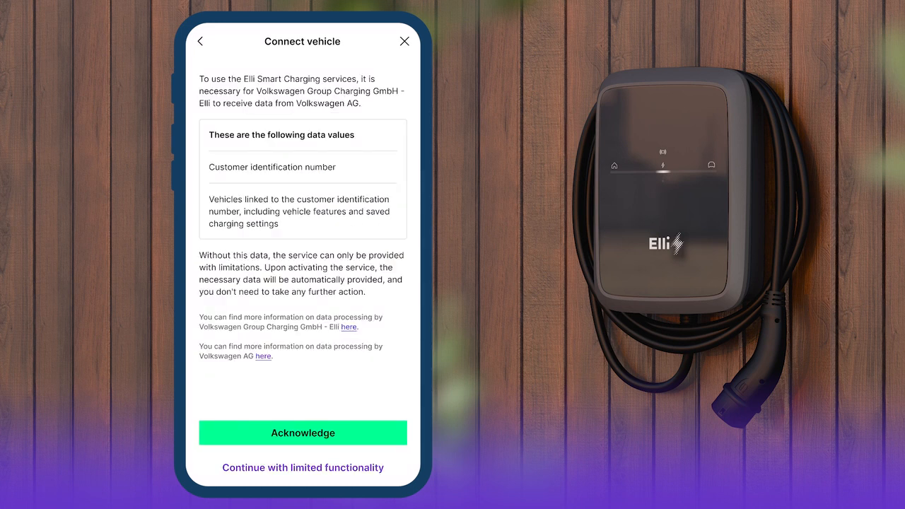
{"action": "left_click", "coordinate": [303, 433]}
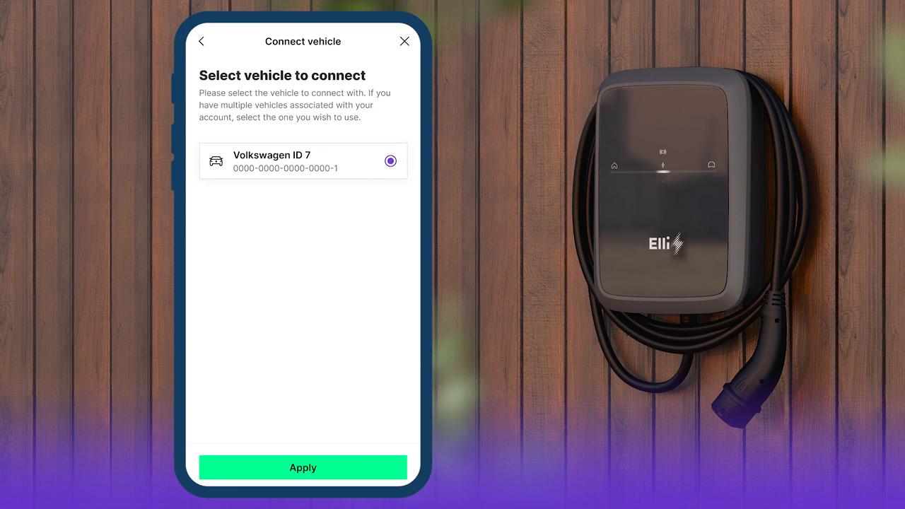
{"action": "left_click", "coordinate": [303, 467]}
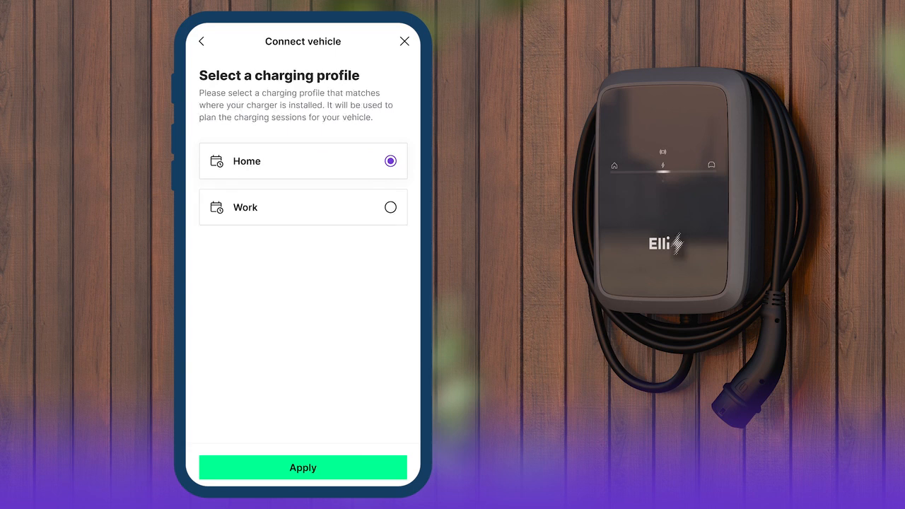
{"action": "left_click", "coordinate": [303, 468]}
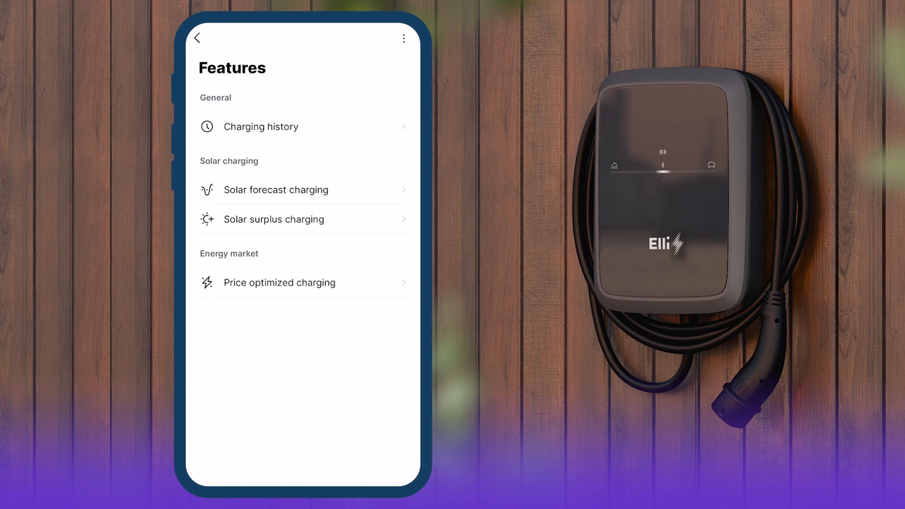
{"action": "left_click", "coordinate": [275, 190]}
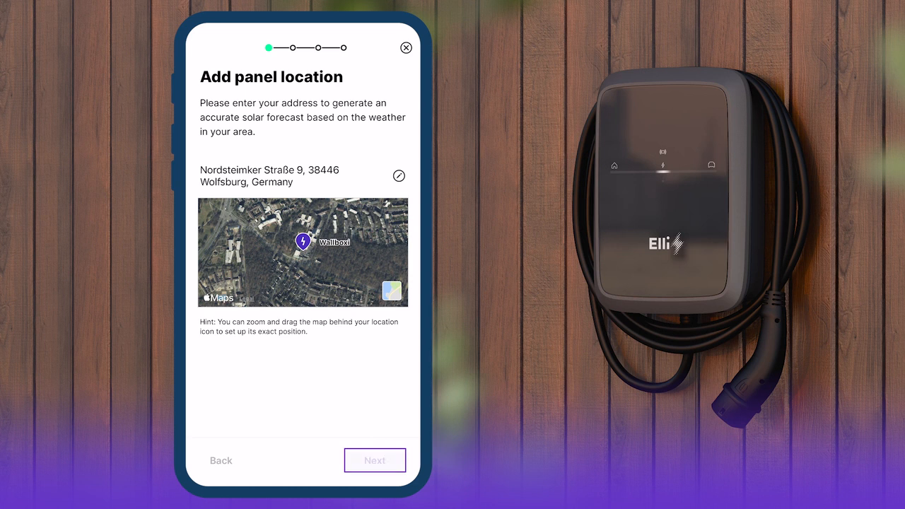
Step: Save solar panels at the Wolfsburg address with 1 kWp, south facing, 40° angle
{"action": "left_click", "coordinate": [375, 460]}
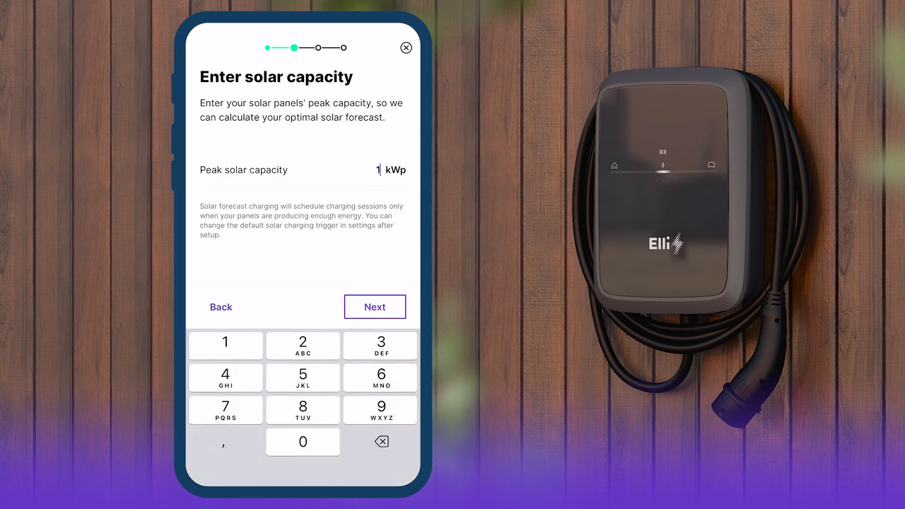
{"action": "left_click", "coordinate": [375, 307]}
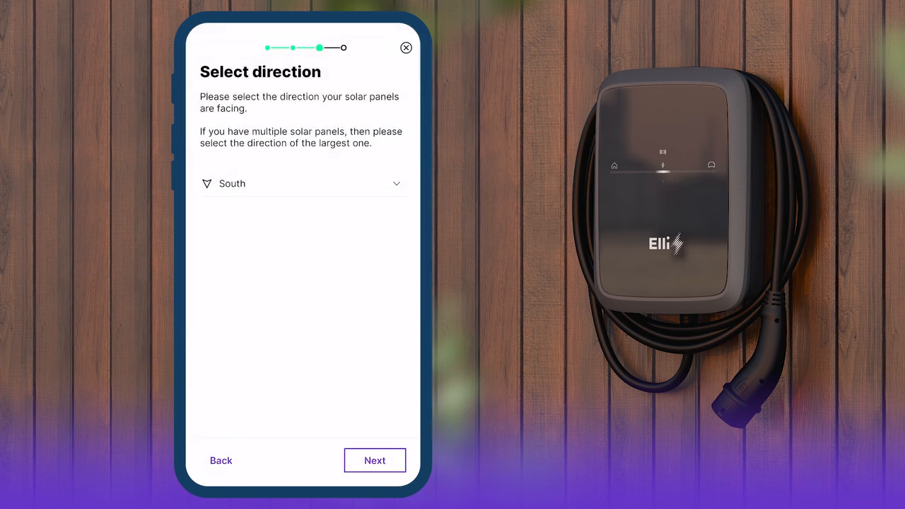
{"action": "left_click", "coordinate": [374, 461]}
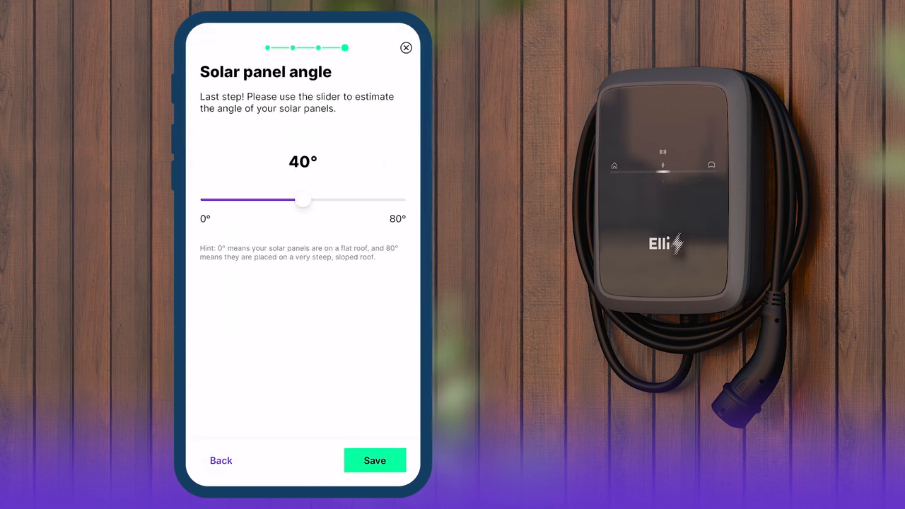
{"action": "left_click", "coordinate": [375, 461]}
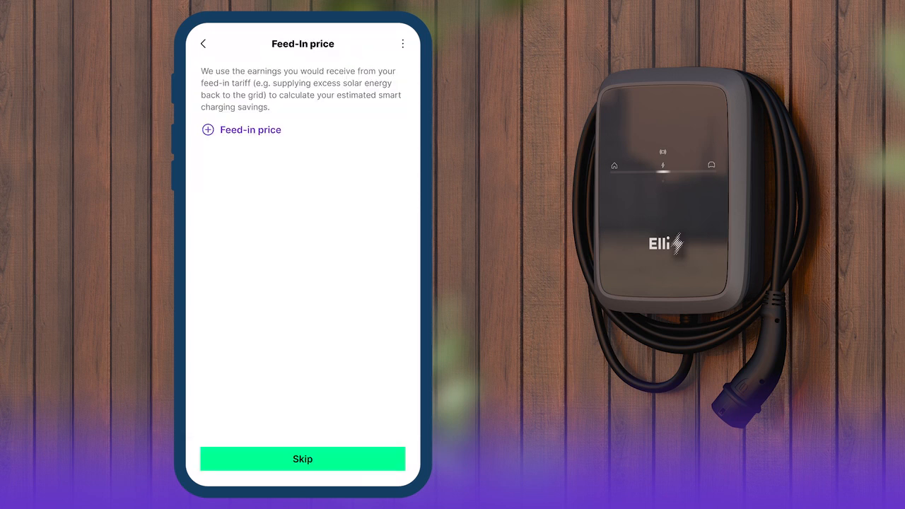
Step: Add a feed-in price of 0,038 EUR/kWh and continue
{"action": "left_click", "coordinate": [207, 129]}
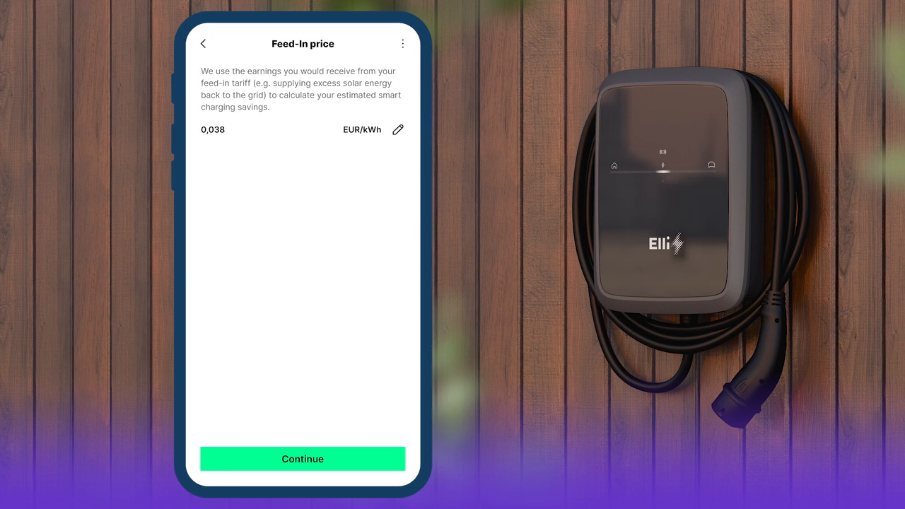
{"action": "left_click", "coordinate": [302, 458]}
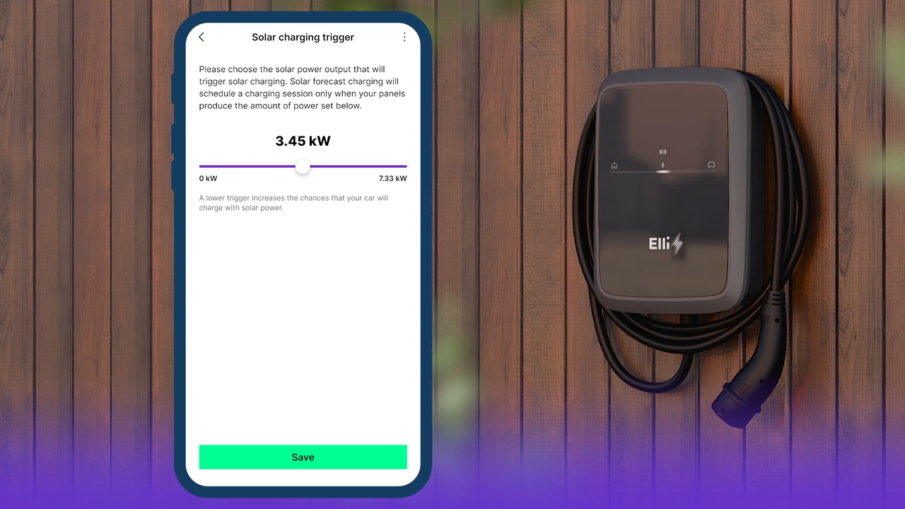
Step: Keep the solar charging trigger at 3.45 kW and save it
{"action": "left_click", "coordinate": [201, 37]}
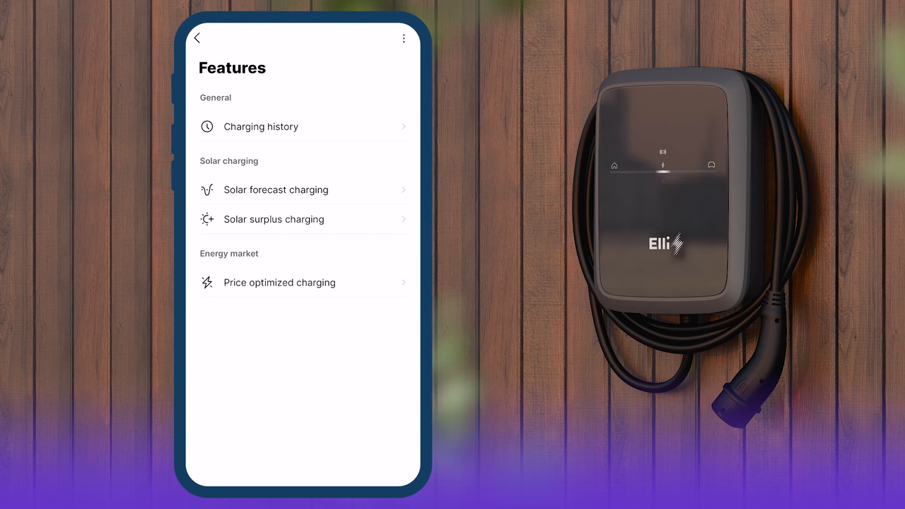
{"action": "left_click", "coordinate": [274, 218]}
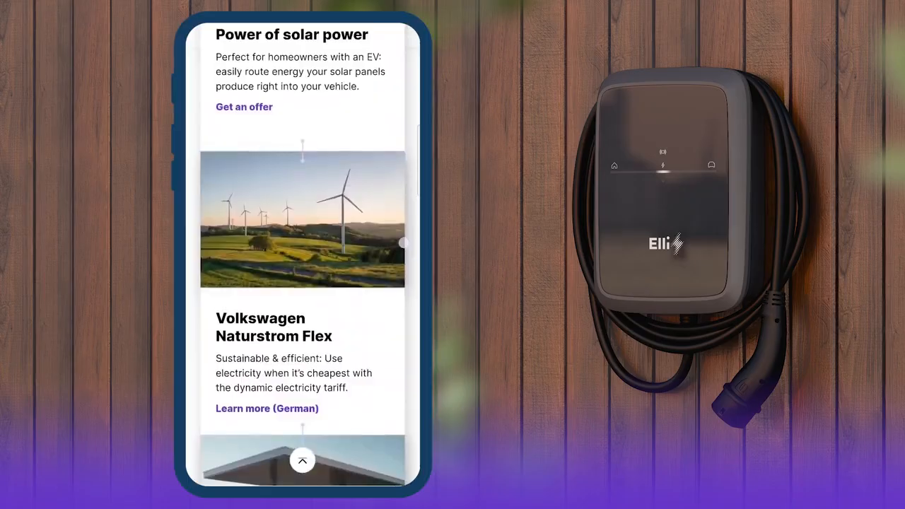
{"action": "scroll", "scroll_direction": "down", "scroll_amount": 3}
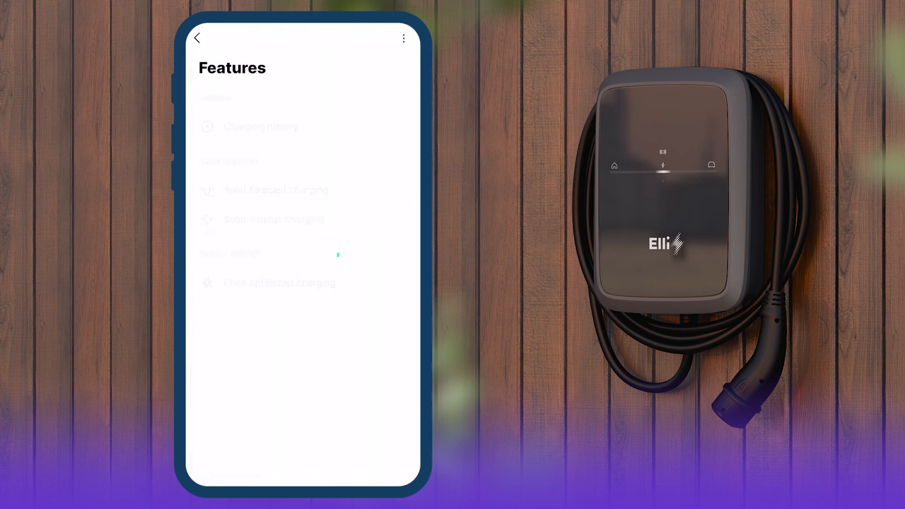
Step: Start price optimized charging setup and pick an energy provider for the dynamic tariff
{"action": "left_click", "coordinate": [279, 282]}
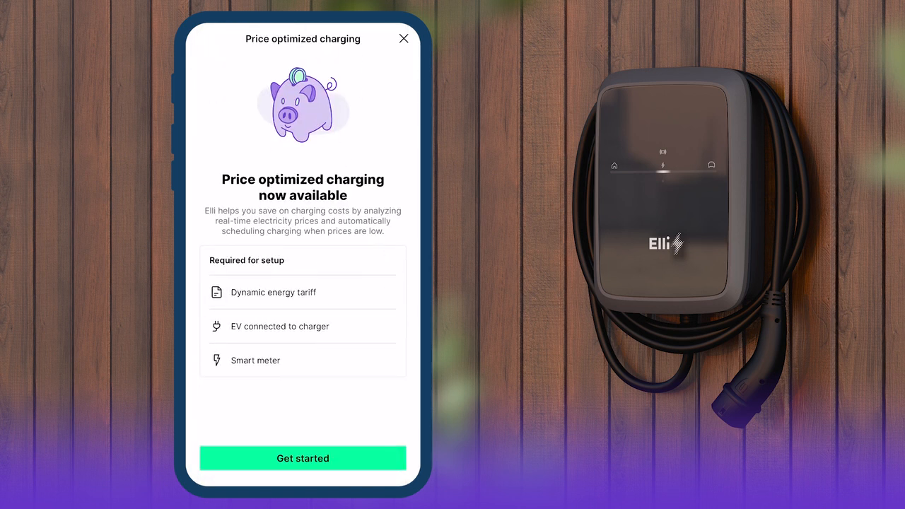
{"action": "left_click", "coordinate": [302, 458]}
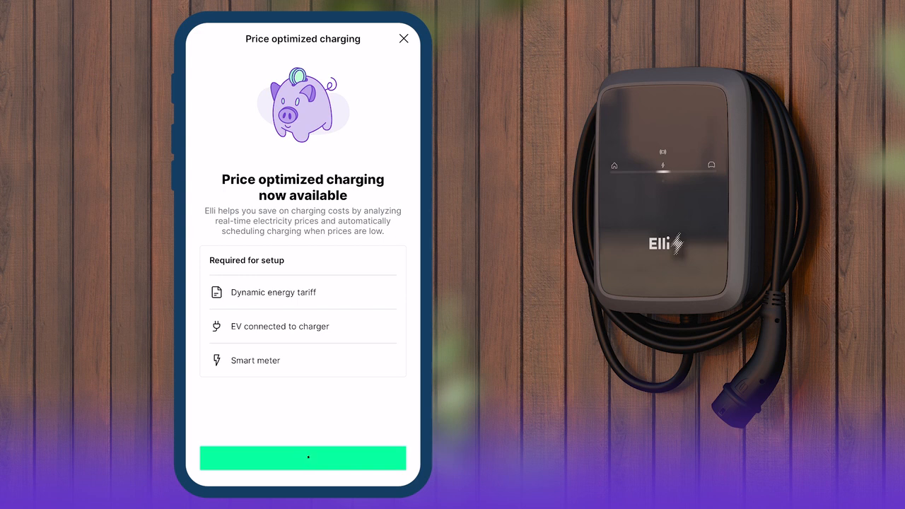
{"action": "left_click", "coordinate": [303, 458]}
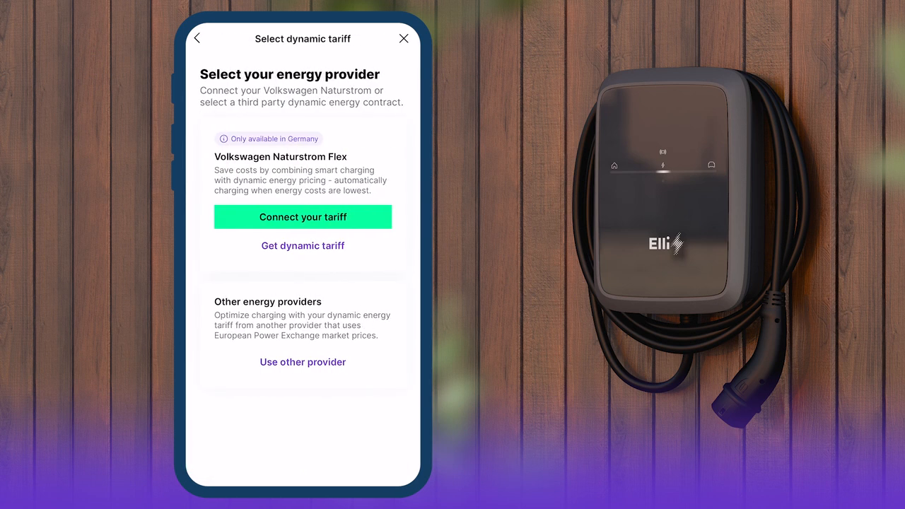
{"action": "left_click", "coordinate": [303, 361]}
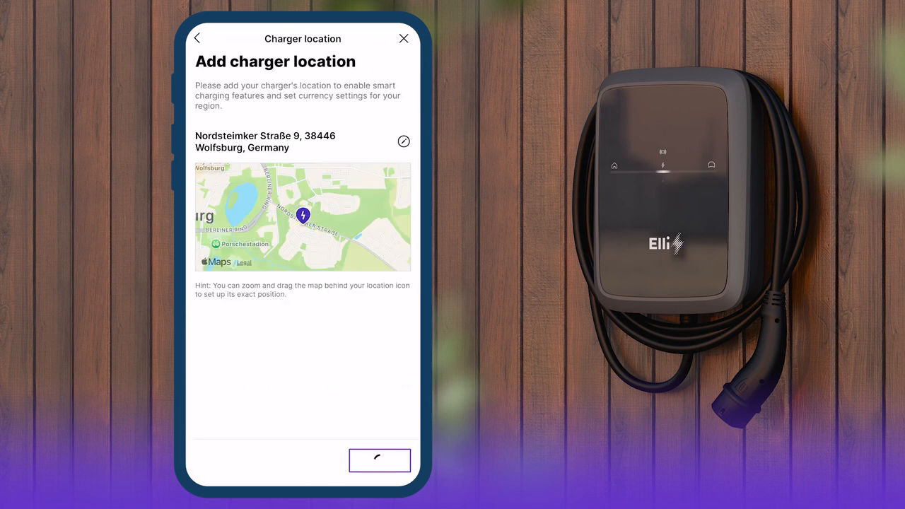
Step: Confirm the charger location, start connecting the vehicle, and acknowledge the data sharing notice
{"action": "left_click", "coordinate": [379, 460]}
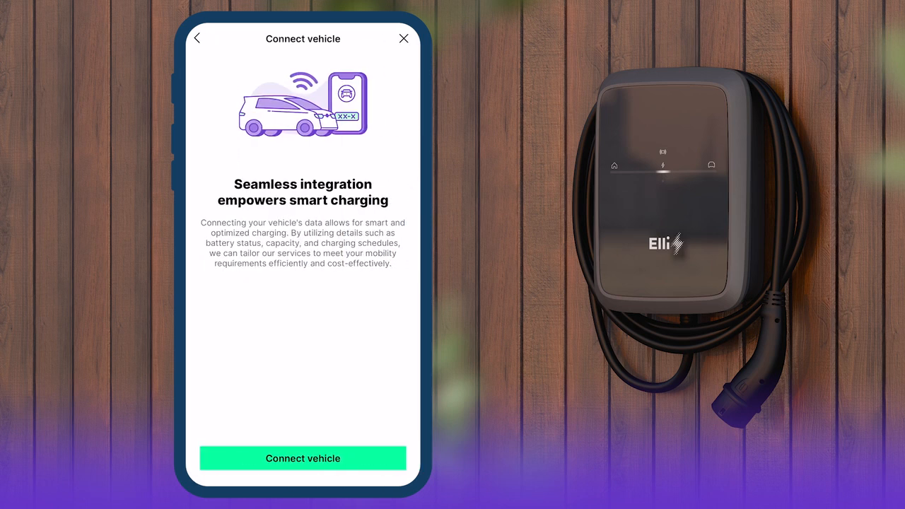
{"action": "left_click", "coordinate": [303, 459]}
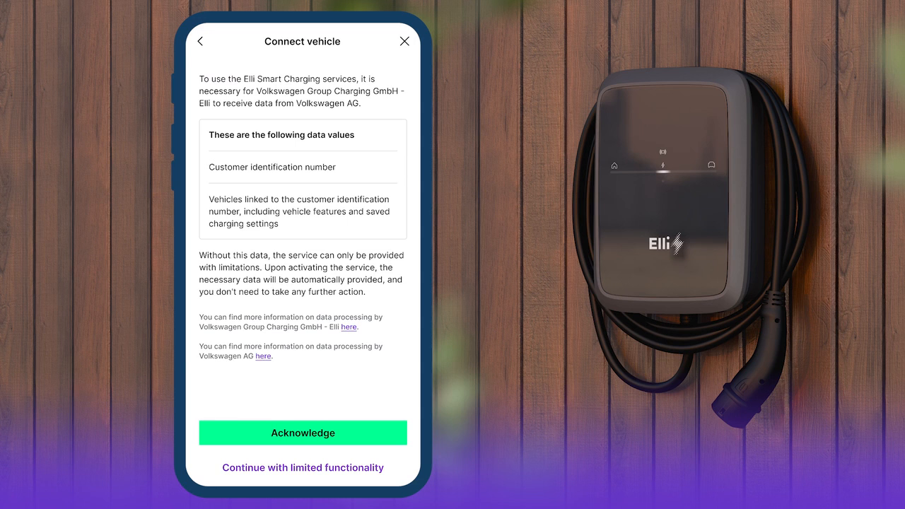
{"action": "left_click", "coordinate": [302, 432]}
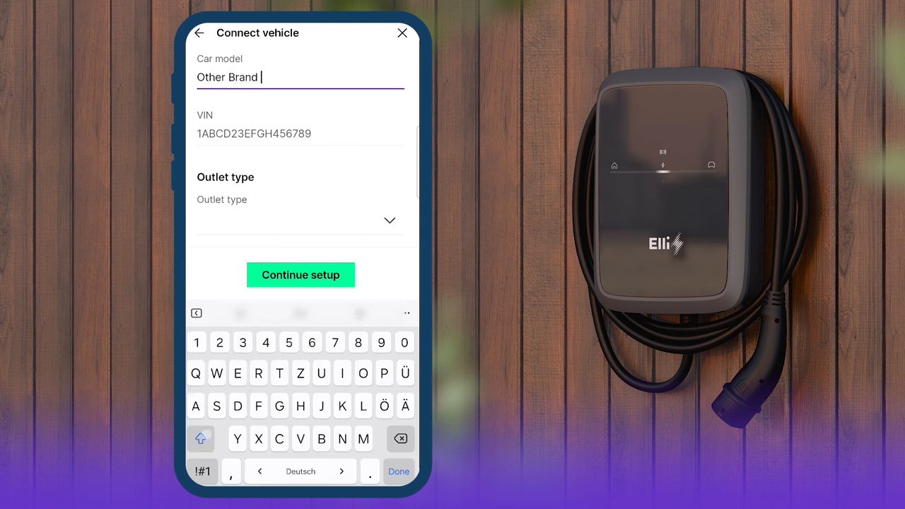
Step: Enter 'EV' as the Other Brand car model and continue to savings mode selection
{"action": "type", "text": "EV"}
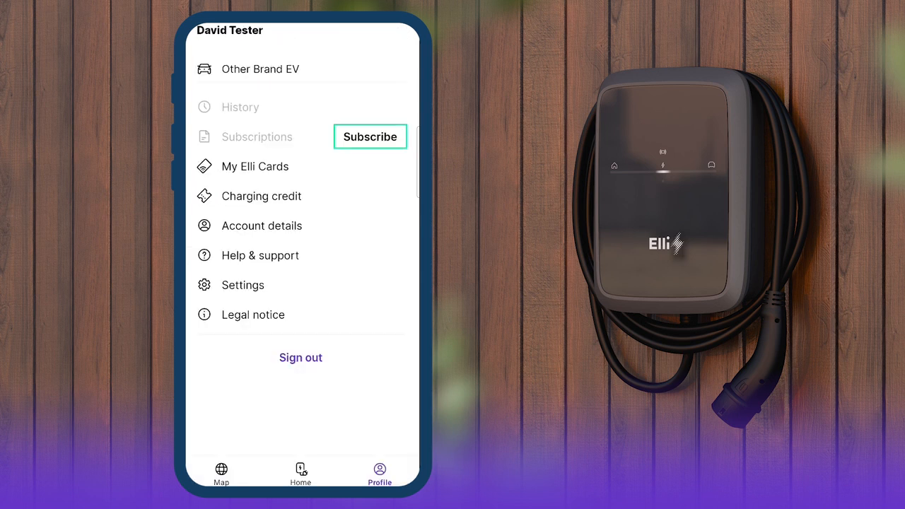
{"action": "left_click", "coordinate": [260, 68]}
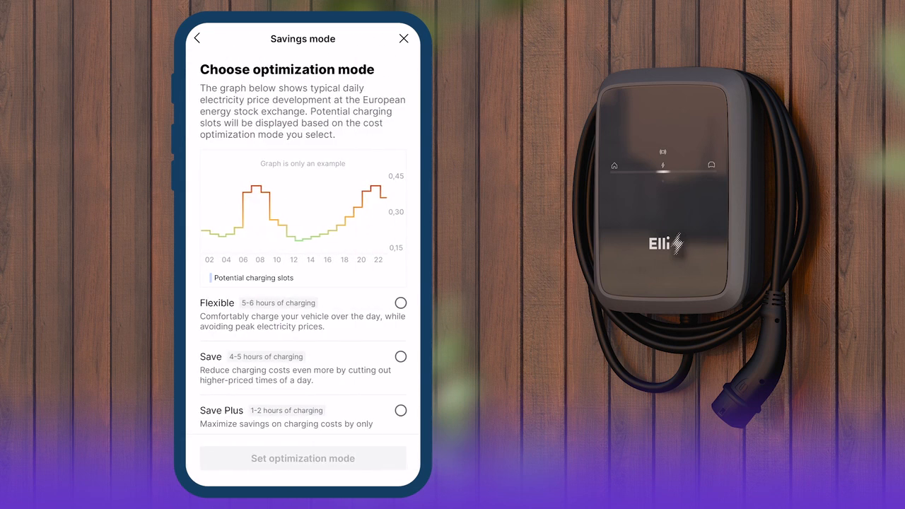
Step: Compare Flexible, Save and Save Plus, then apply Flexible as the optimization mode
{"action": "scroll", "scroll_direction": "down", "scroll_amount": 3}
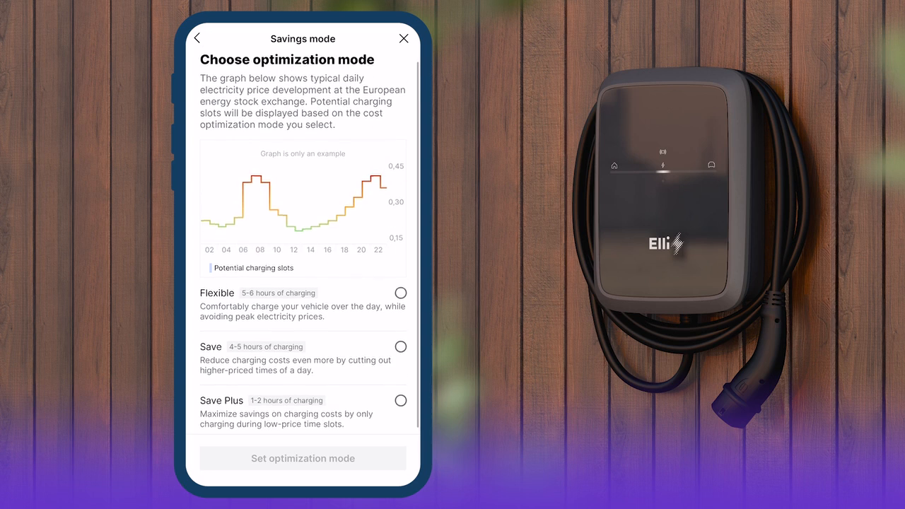
{"action": "left_click", "coordinate": [400, 293]}
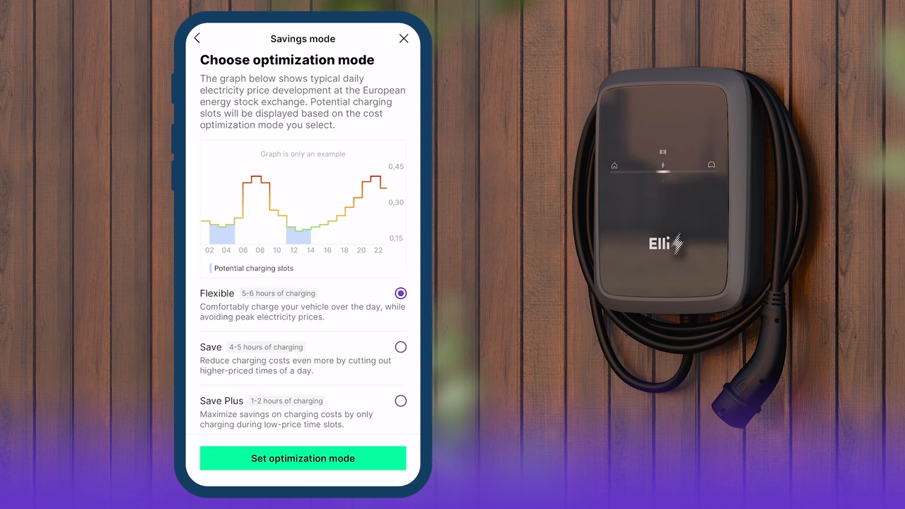
{"action": "left_click", "coordinate": [400, 346]}
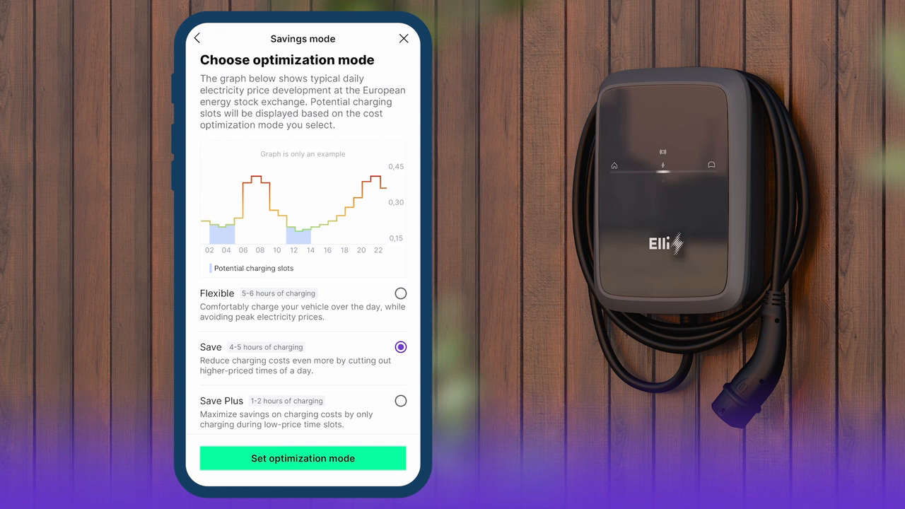
{"action": "left_click", "coordinate": [400, 401]}
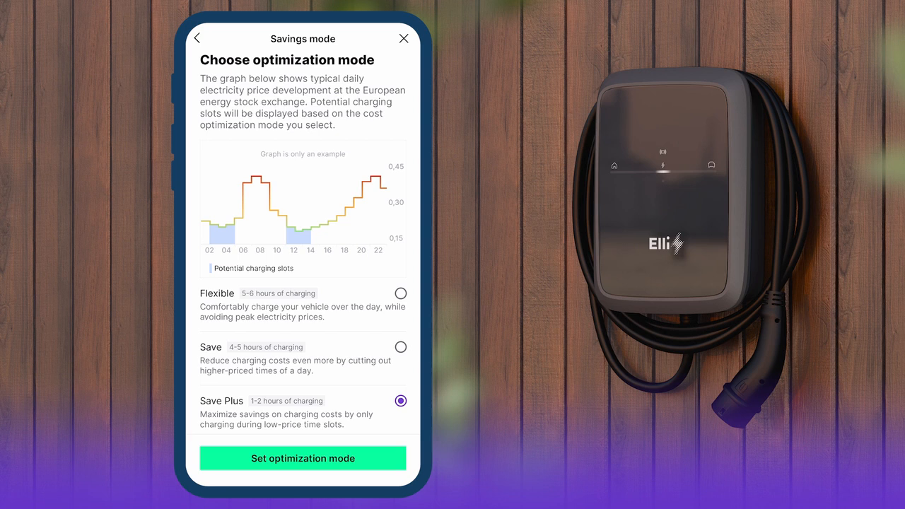
{"action": "left_click", "coordinate": [400, 292]}
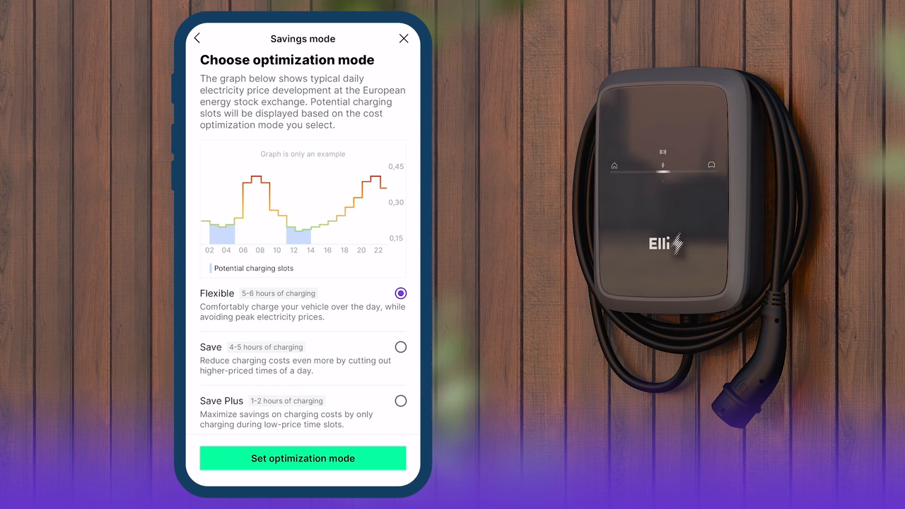
{"action": "left_click", "coordinate": [303, 459]}
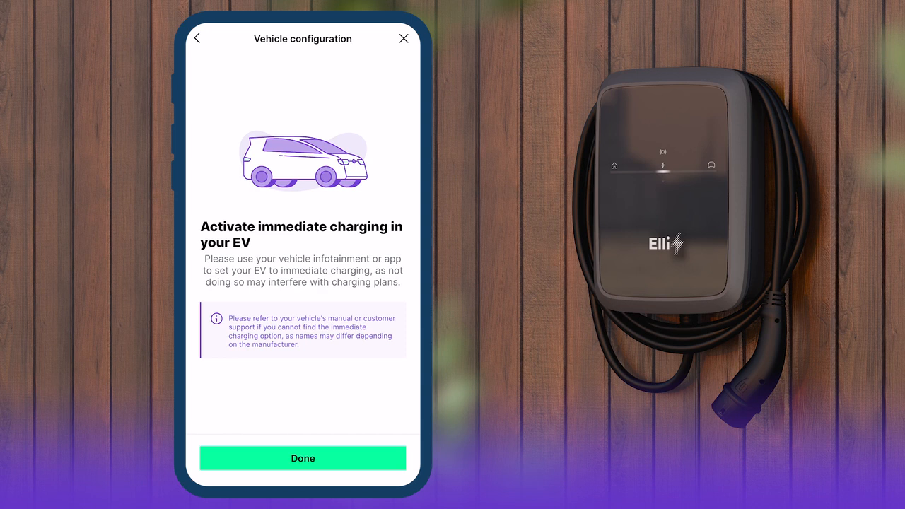
Step: Finish the immediate charging reminder on Vehicle configuration to reach 'Ready to save!'
{"action": "left_click", "coordinate": [302, 459]}
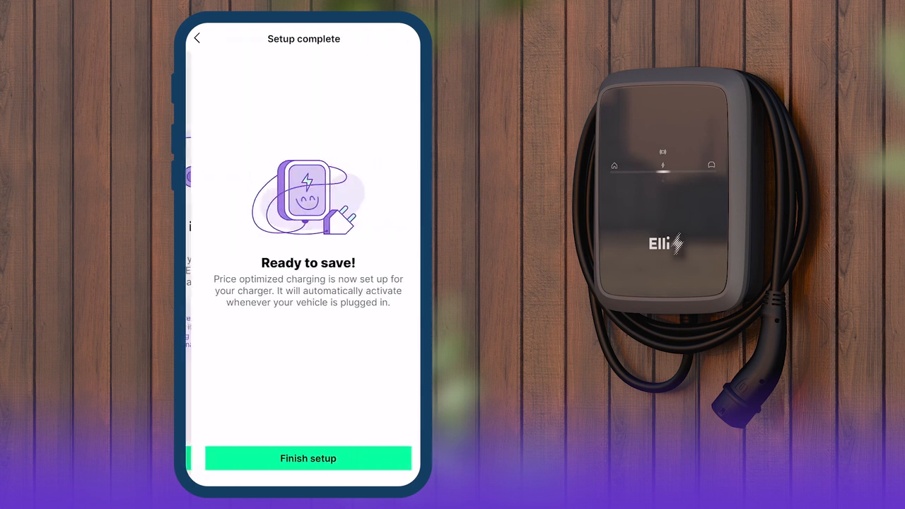